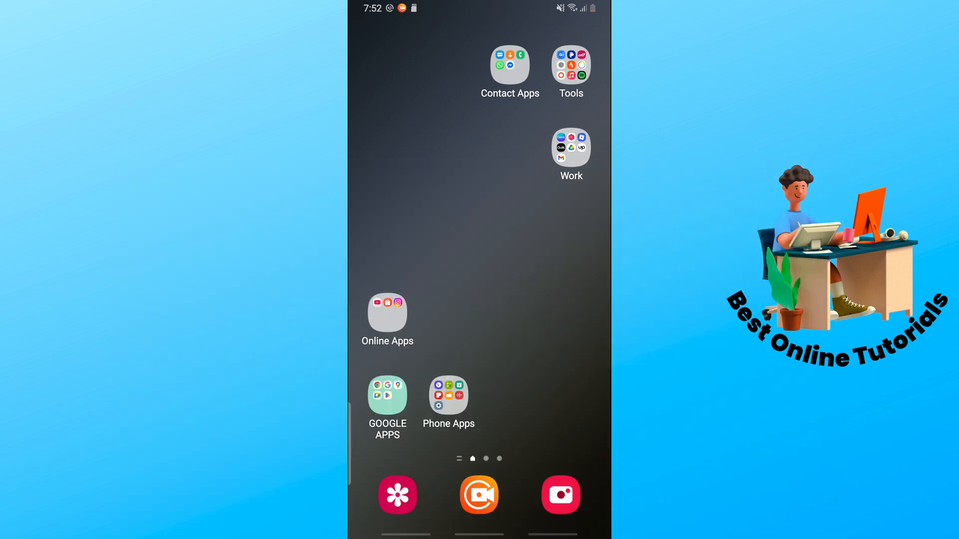
Launch the Play Store from the Google Apps folder on the home screen
left_click(387, 394)
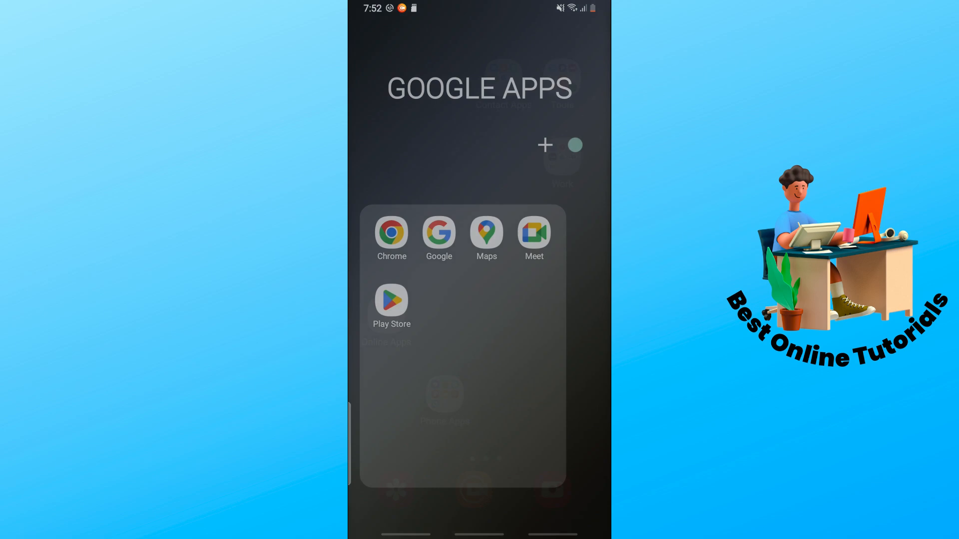
left_click(391, 301)
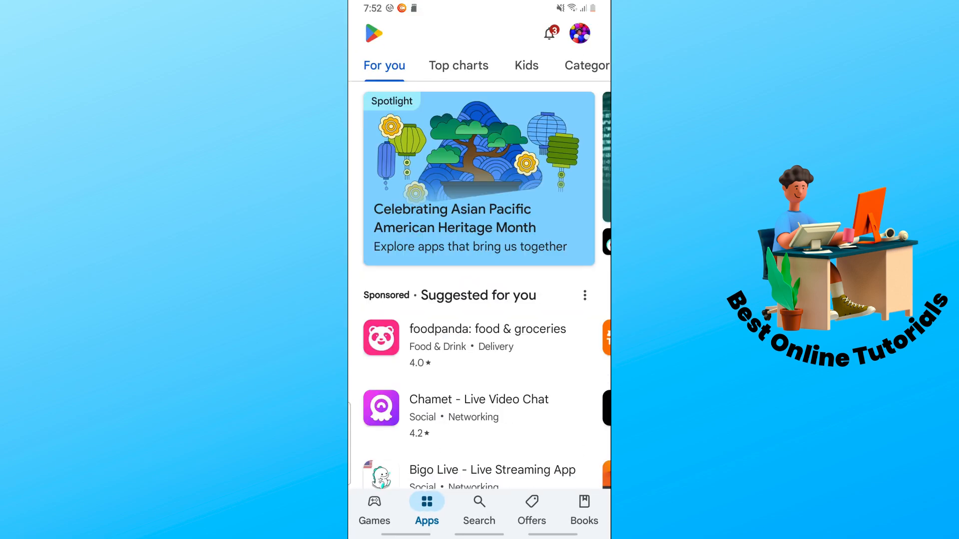
Search the store for 'gboard', go to its listing and launch the installed Gboard app
left_click(478, 507)
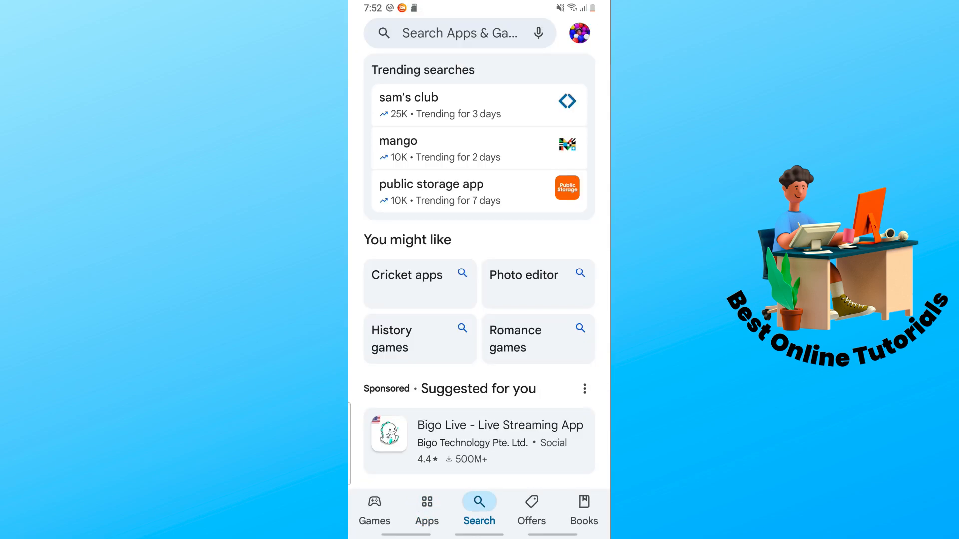
type("g")
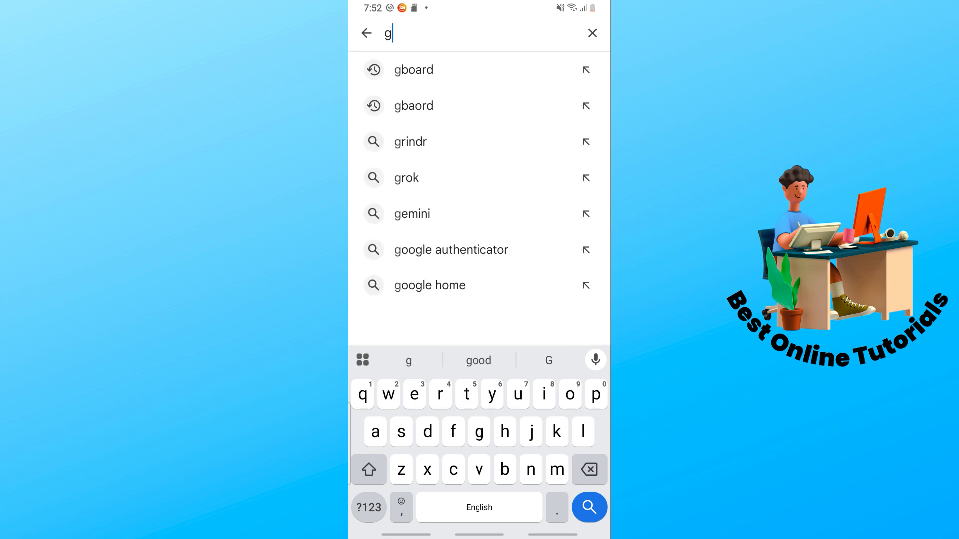
left_click(412, 69)
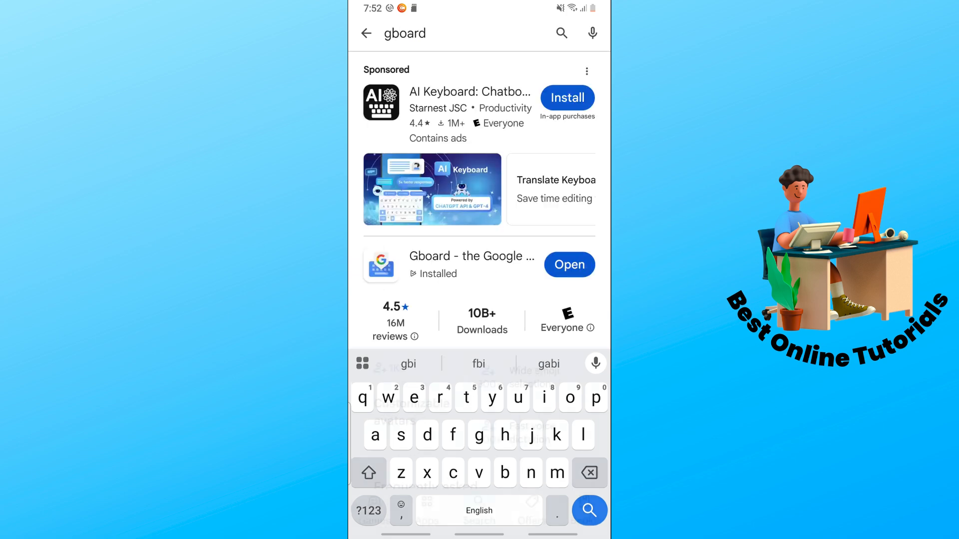
left_click(471, 256)
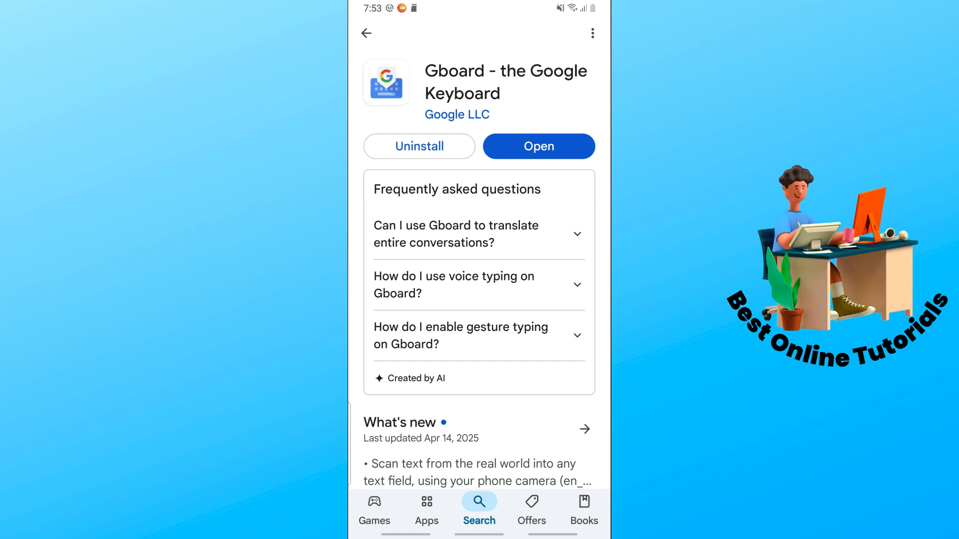
left_click(591, 33)
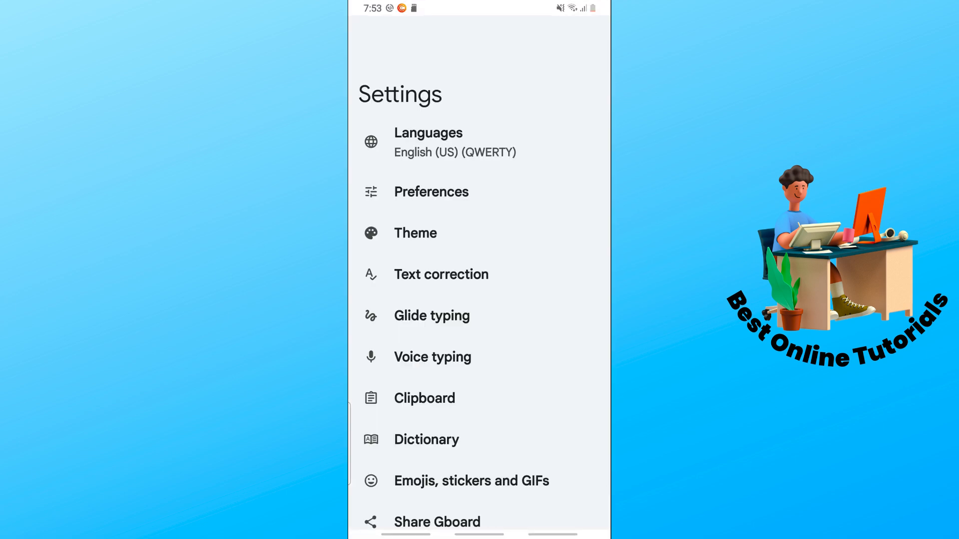
Go to the 'Emojis, stickers and GIFs' page from Gboard Settings
scroll("down", 3)
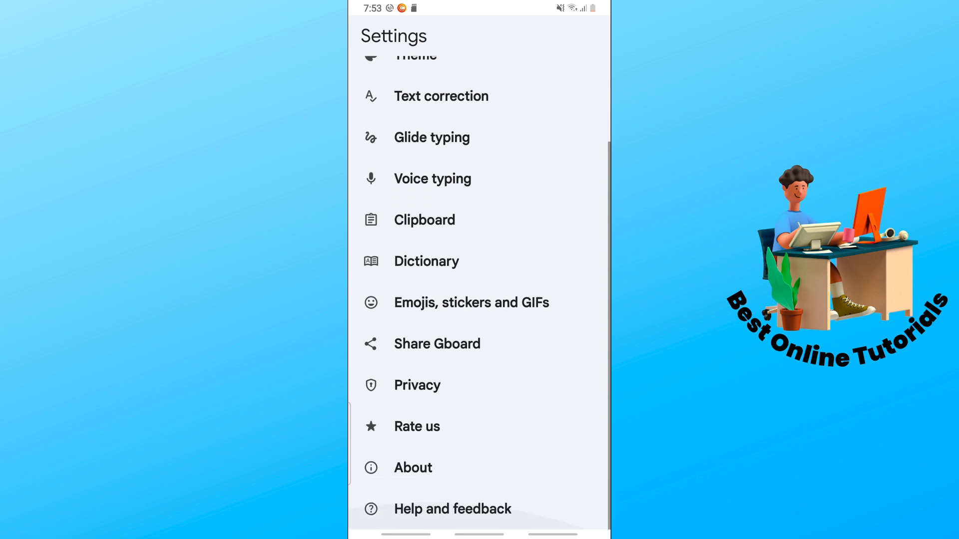
left_click(471, 302)
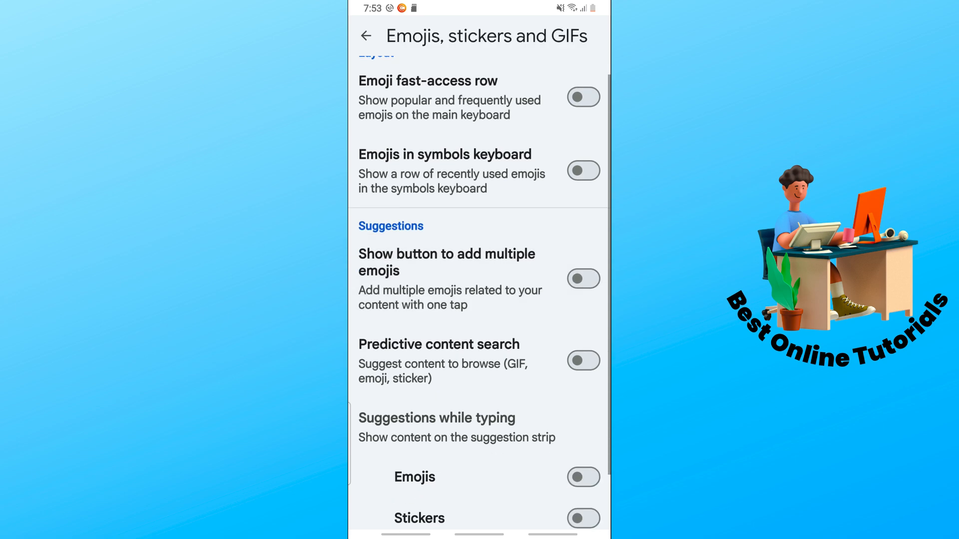
Switch on Emoji Kitchen, emoji suggestions while typing, the add-multiple-emojis button and predictive content search
scroll("down", 3)
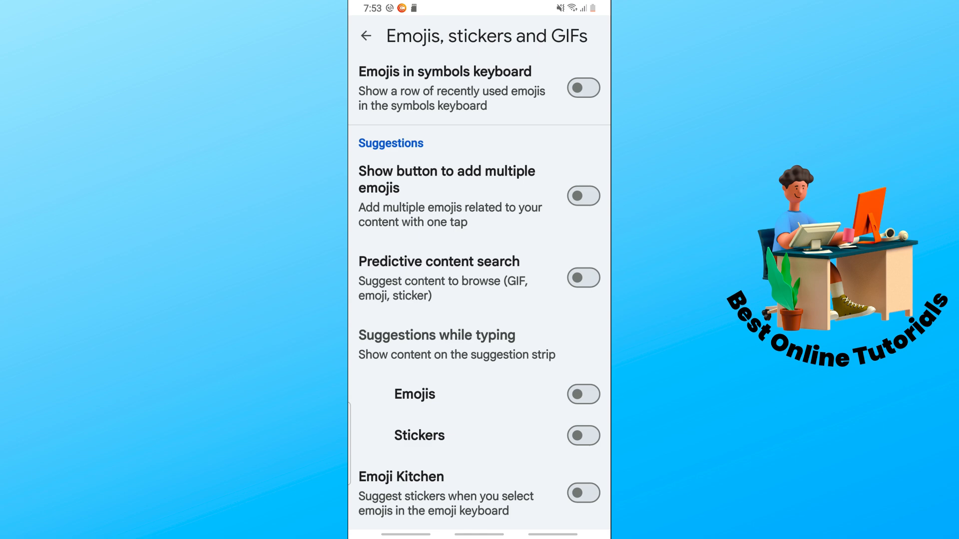
left_click(582, 492)
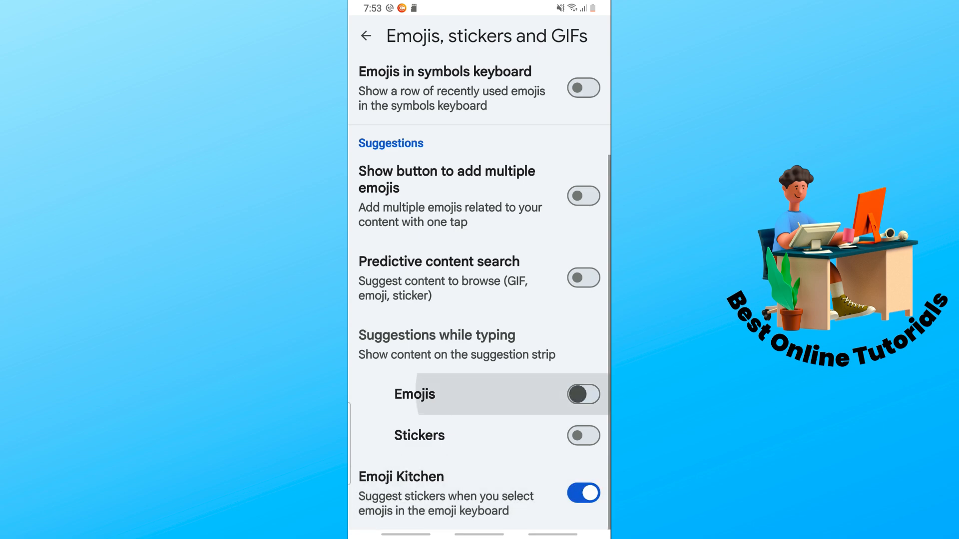
left_click(582, 394)
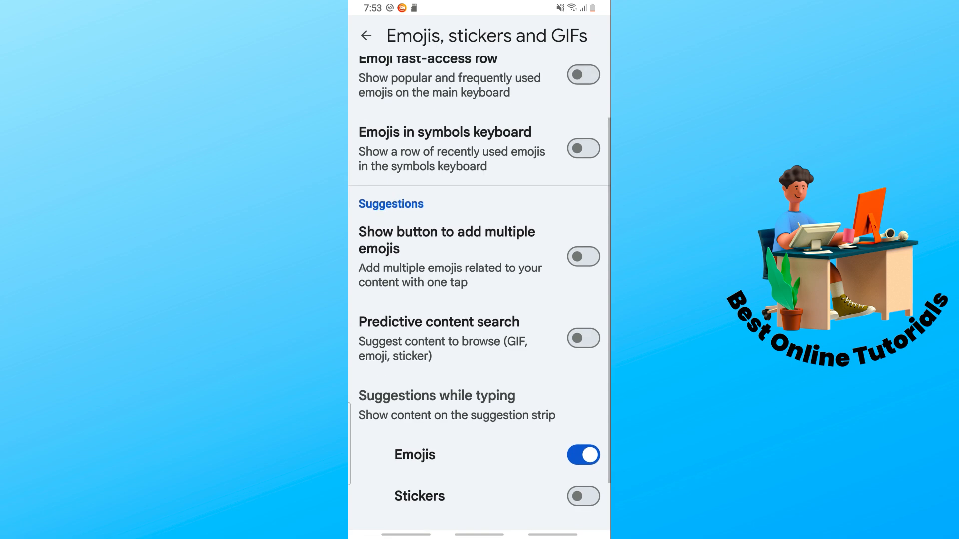
left_click(583, 257)
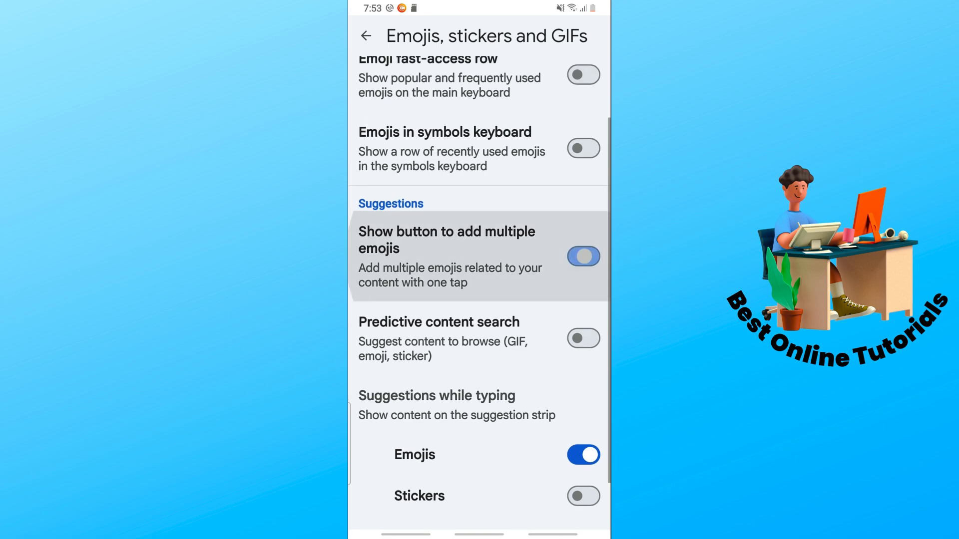
left_click(582, 257)
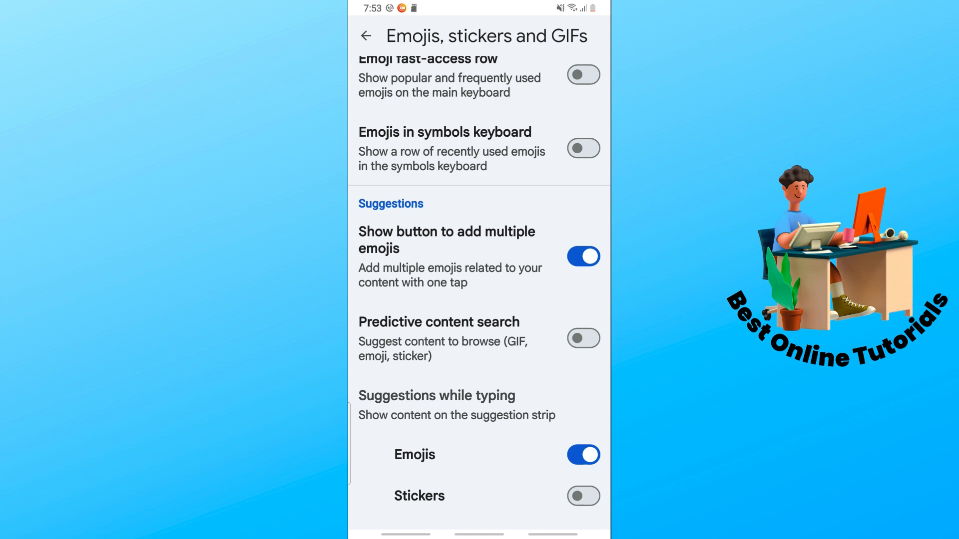
left_click(582, 339)
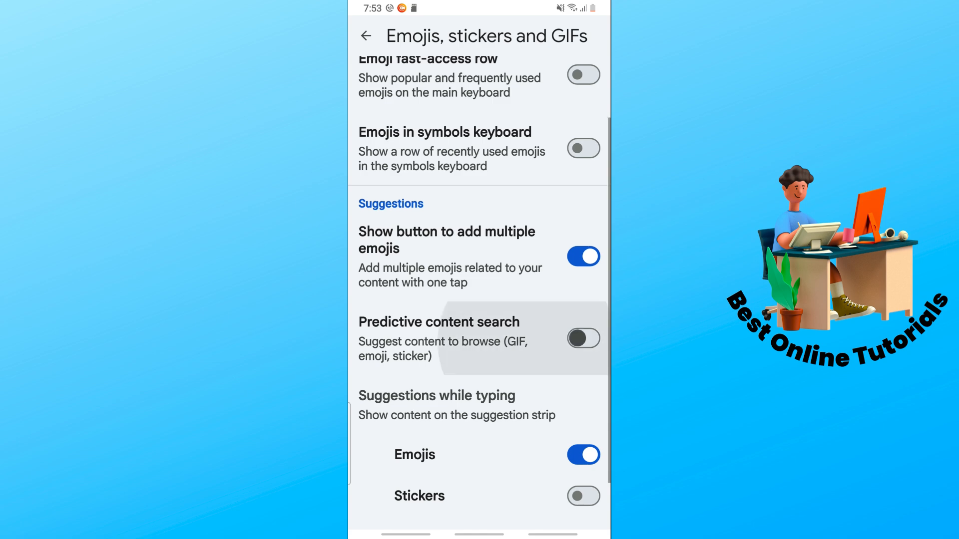
left_click(581, 338)
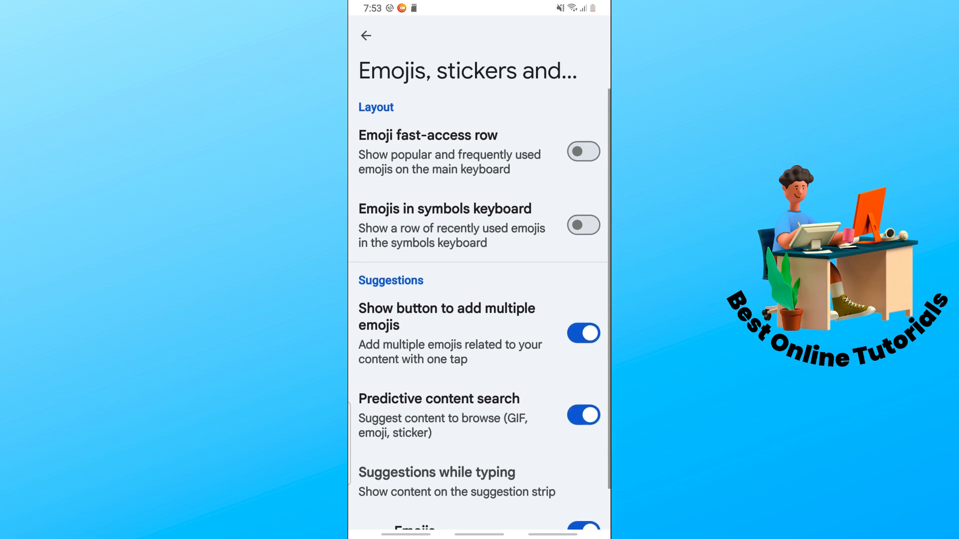
Switch on the emoji fast-access row and emojis in the symbols keyboard under Layout
left_click(582, 151)
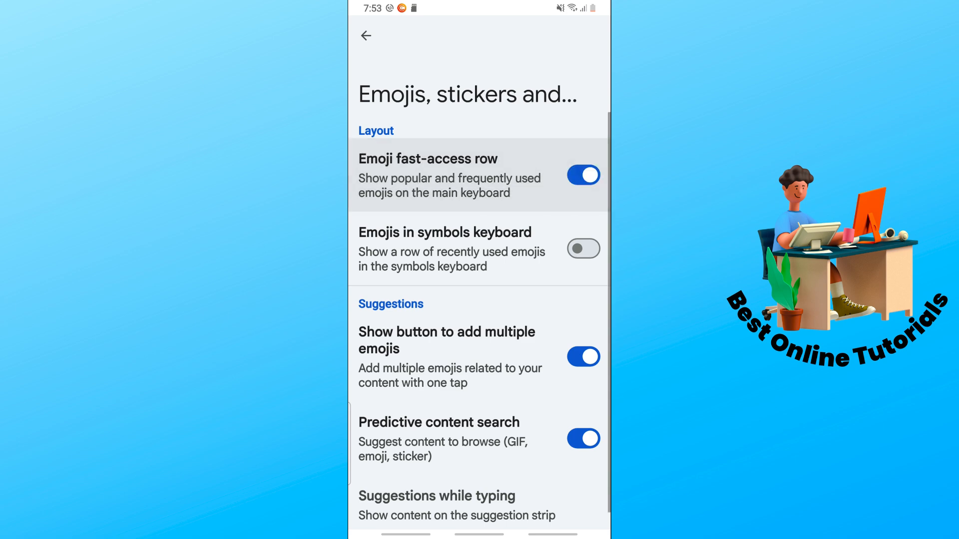
left_click(582, 248)
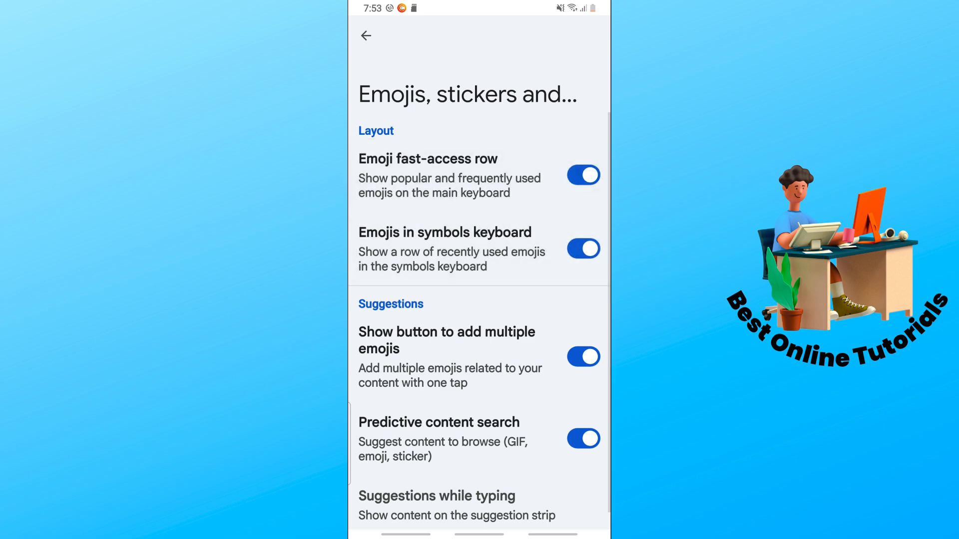